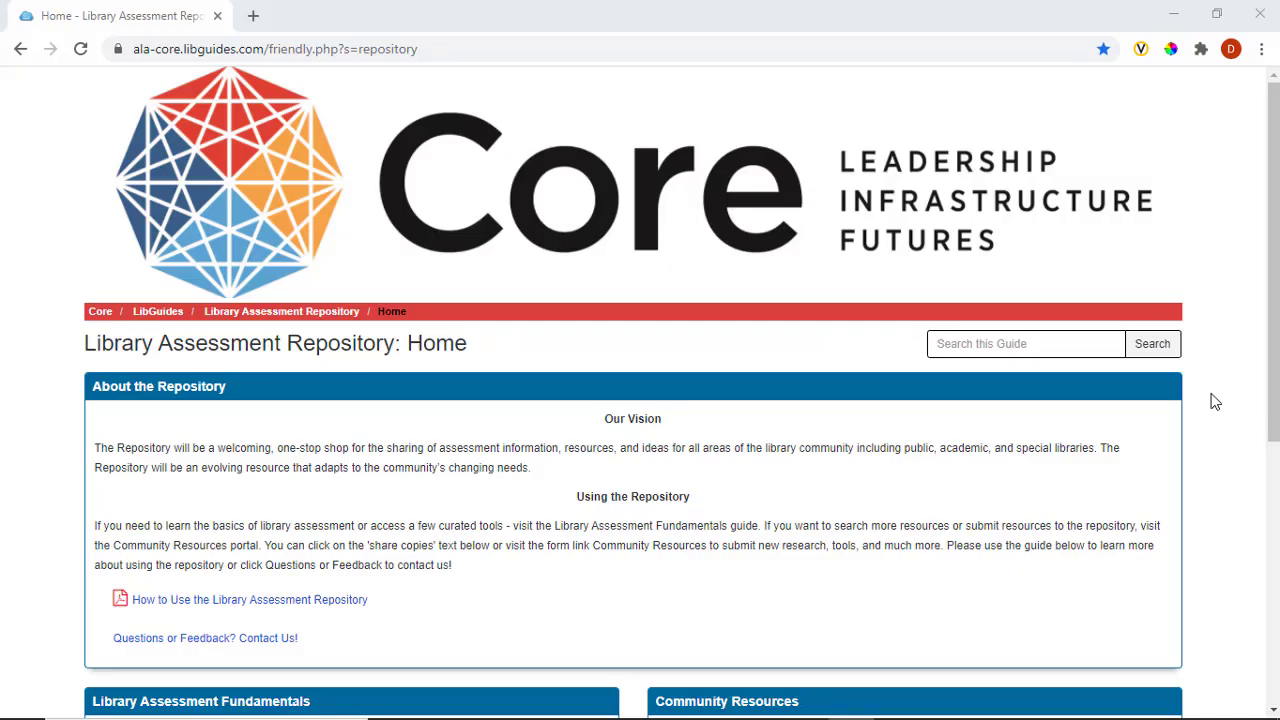
Scroll the repository home page down to the Fundamentals and Community Resources boxes.
{"action": "scroll", "scroll_direction": "down", "scroll_amount": 3}
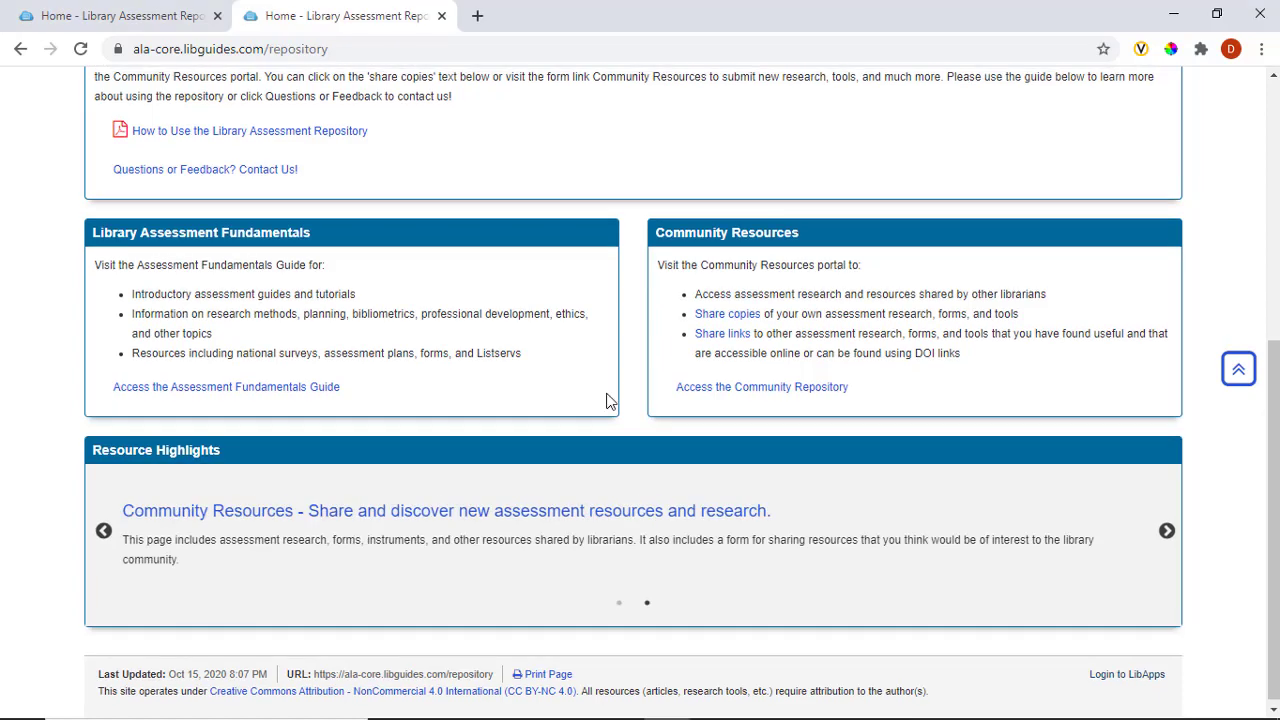
{"action": "left_click", "coordinate": [1166, 530]}
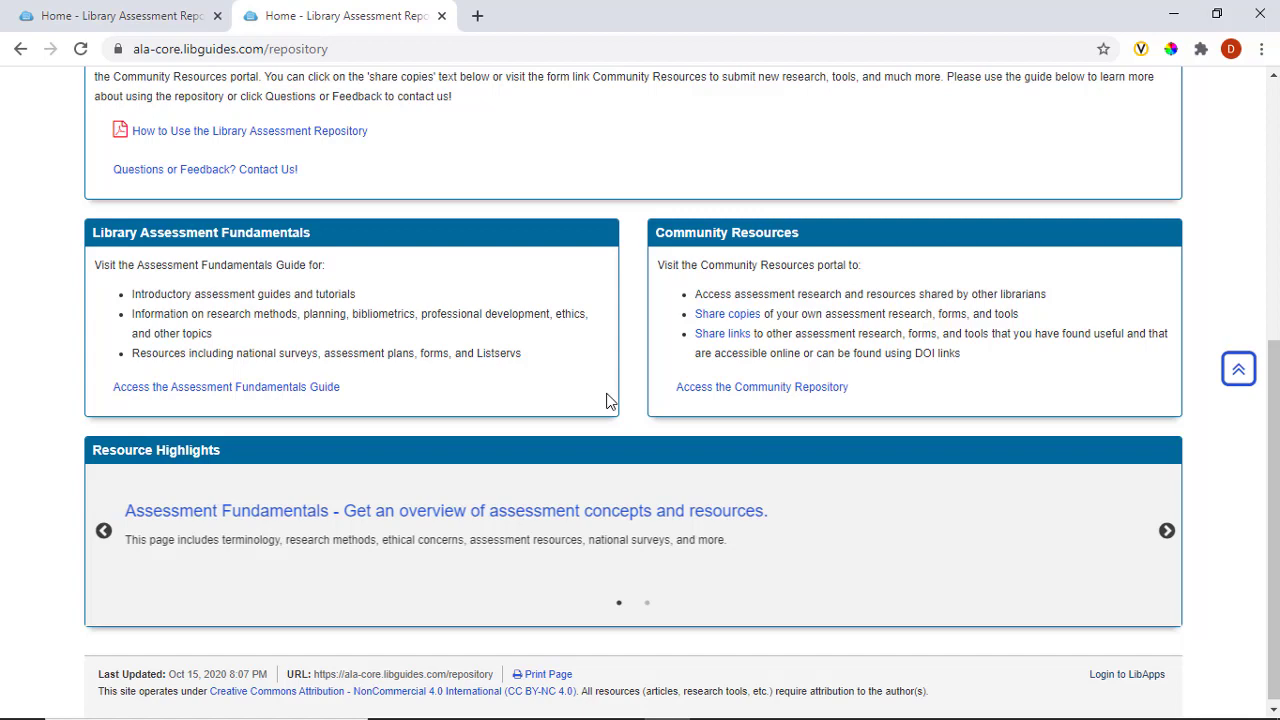
{"action": "mouse_move", "coordinate": [722, 332]}
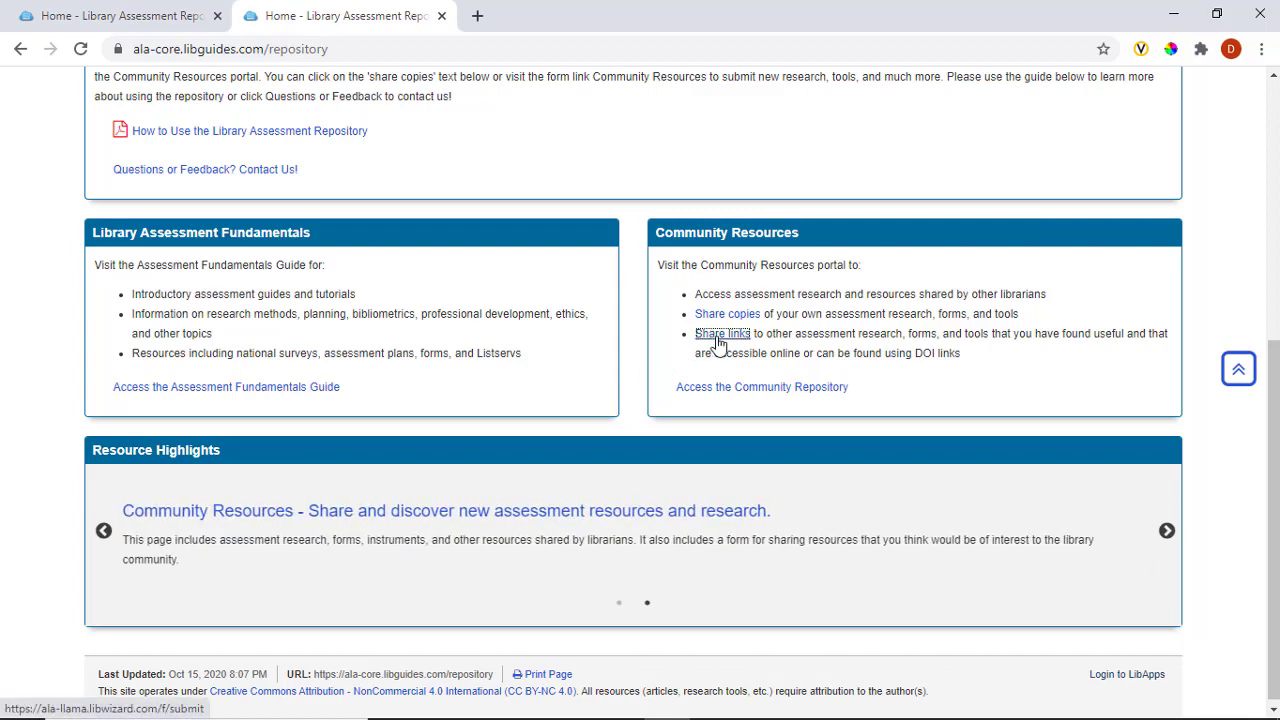
Follow the 'Share links' link under Community Resources to reach the Community Submission Form.
{"action": "left_click", "coordinate": [720, 332]}
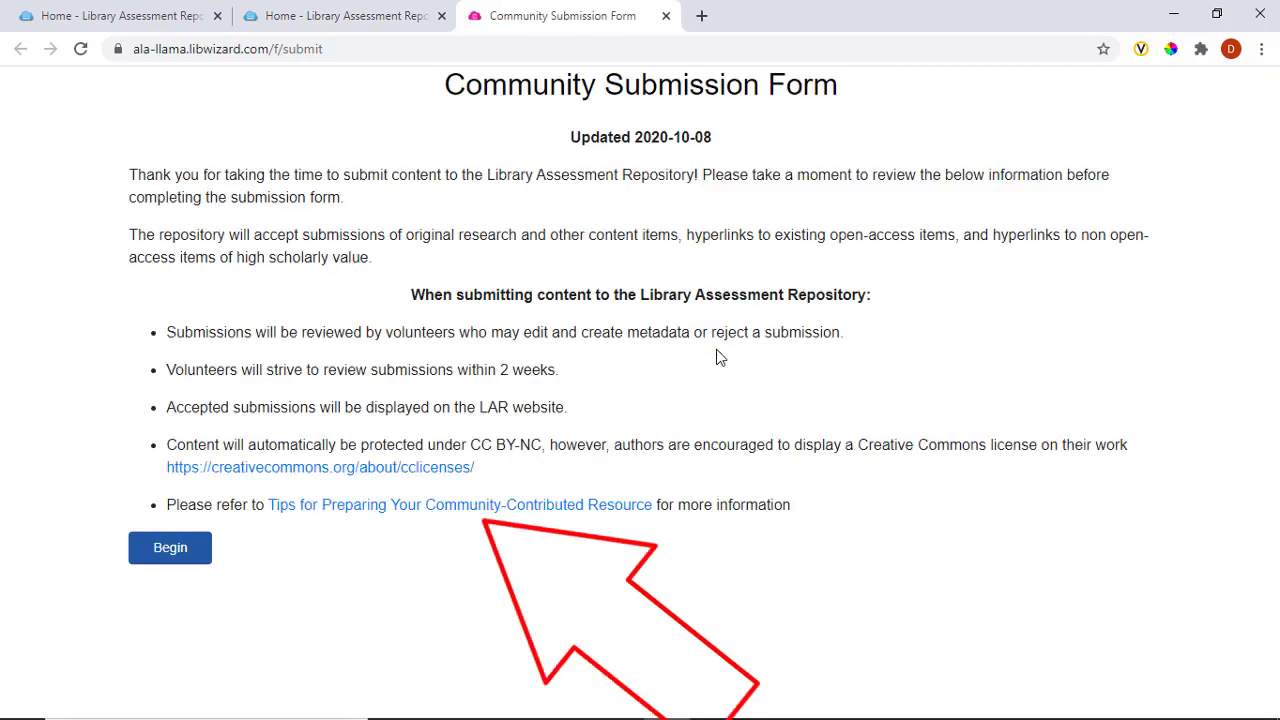
{"action": "mouse_move", "coordinate": [540, 556]}
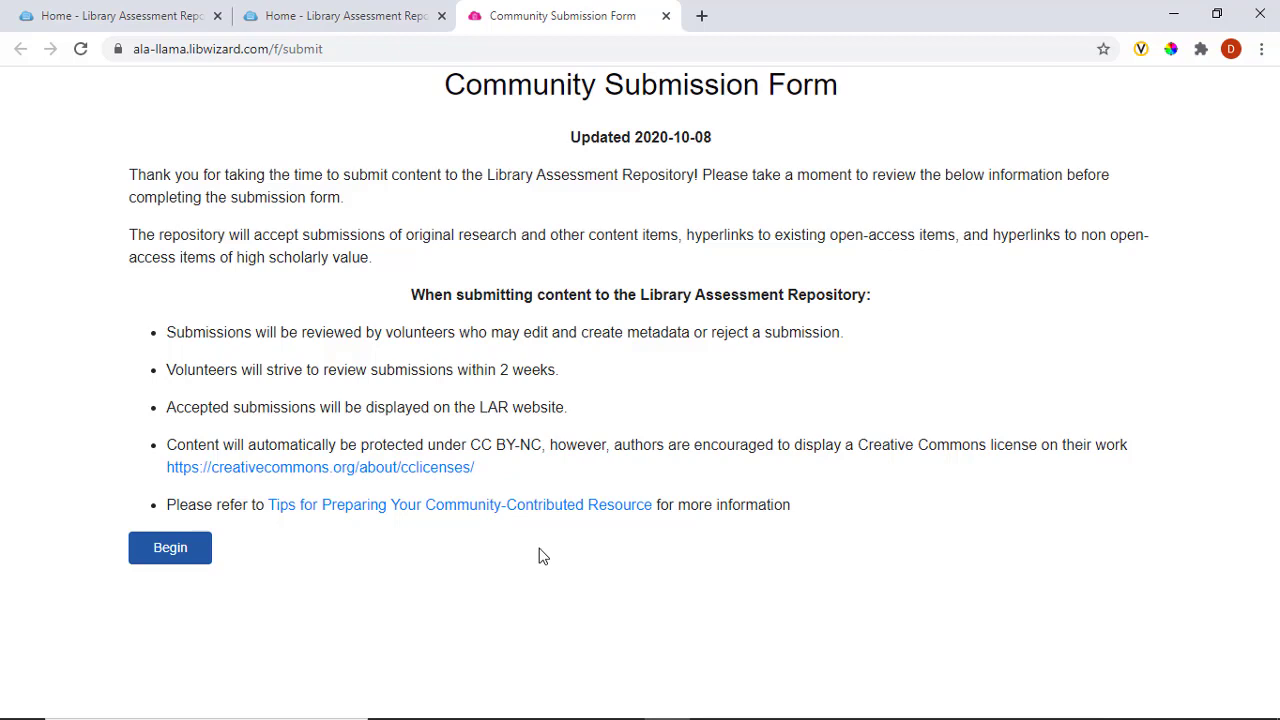
{"action": "mouse_move", "coordinate": [484, 556]}
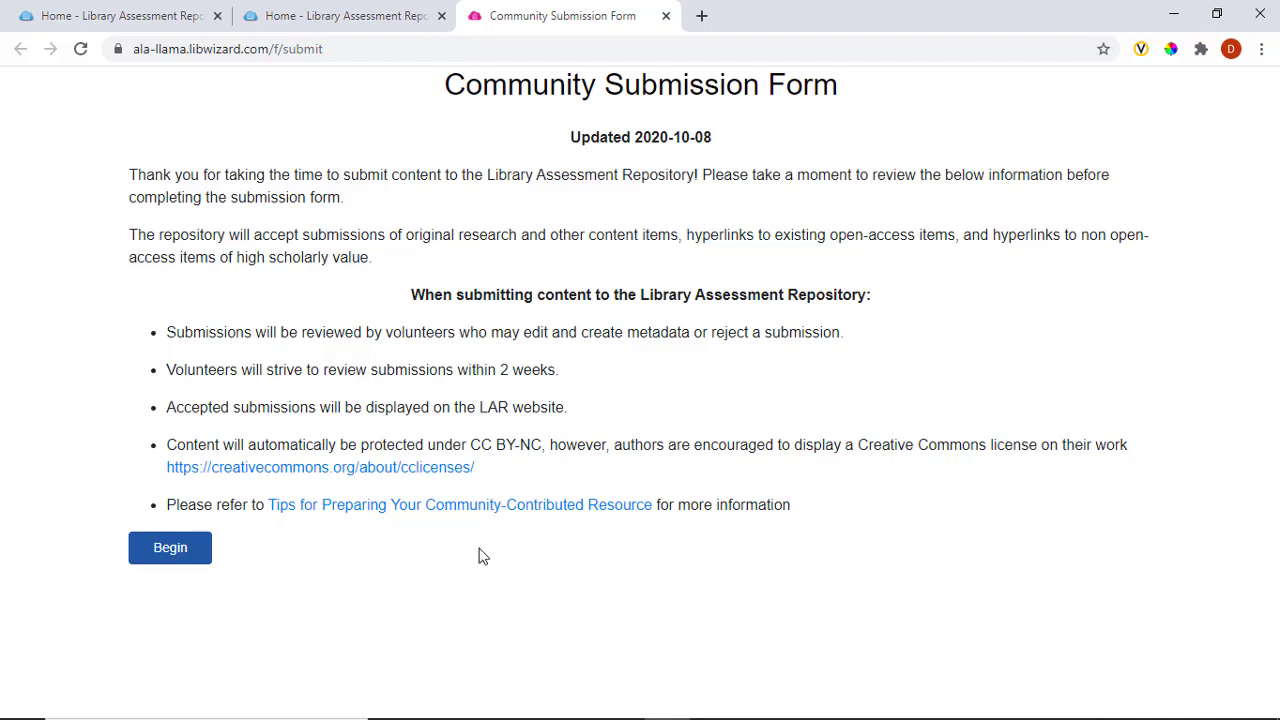
Begin the form and mark the submission as a link or citation to an online or published resource.
{"action": "left_click", "coordinate": [170, 548]}
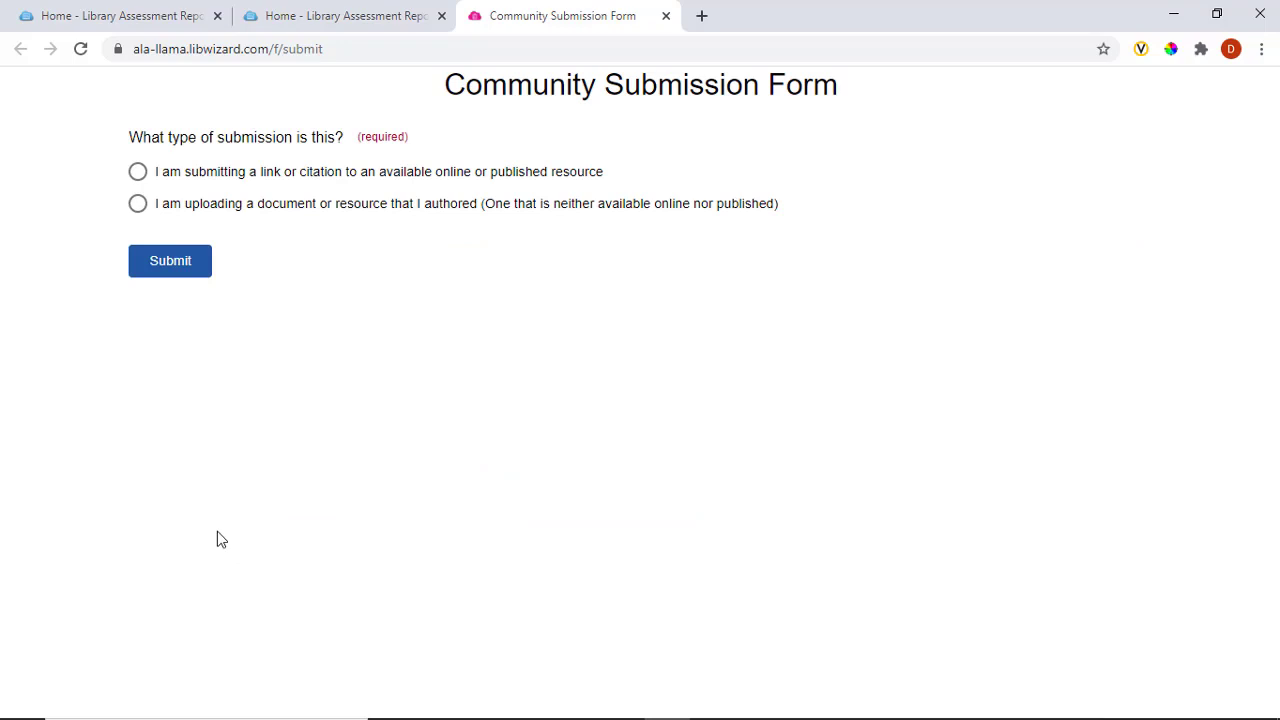
{"action": "mouse_move", "coordinate": [222, 536]}
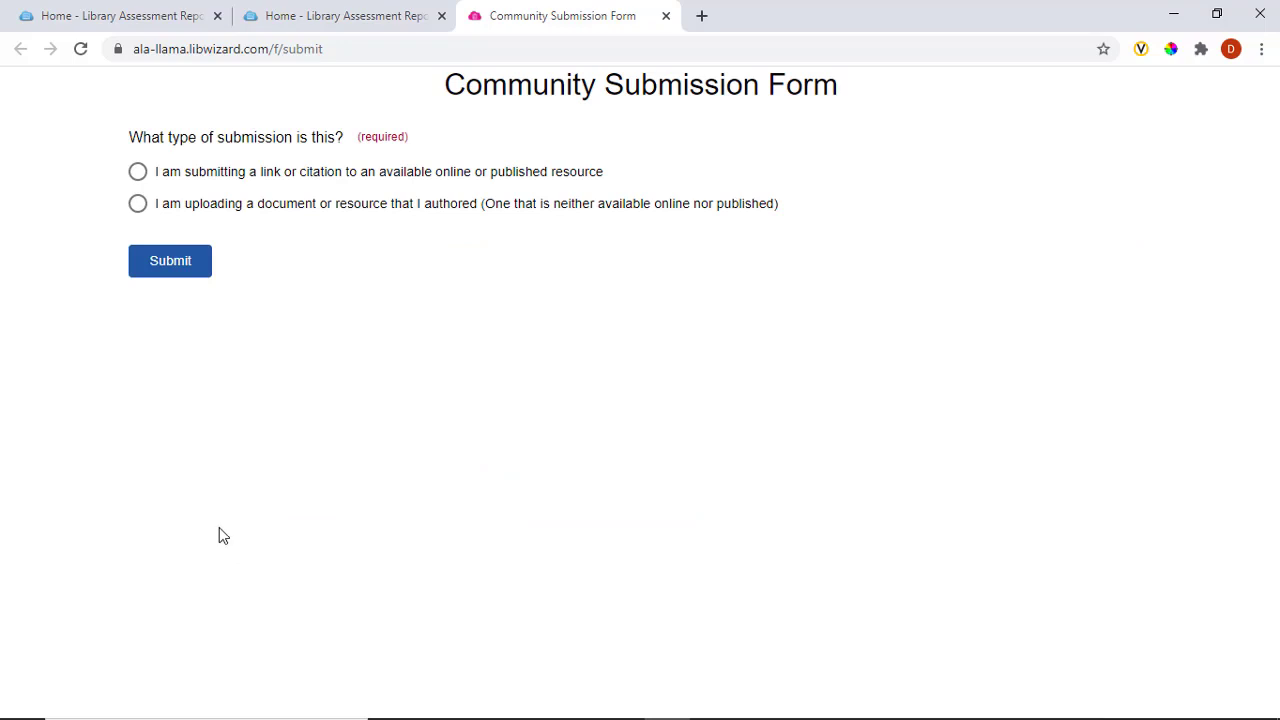
{"action": "mouse_move", "coordinate": [232, 528]}
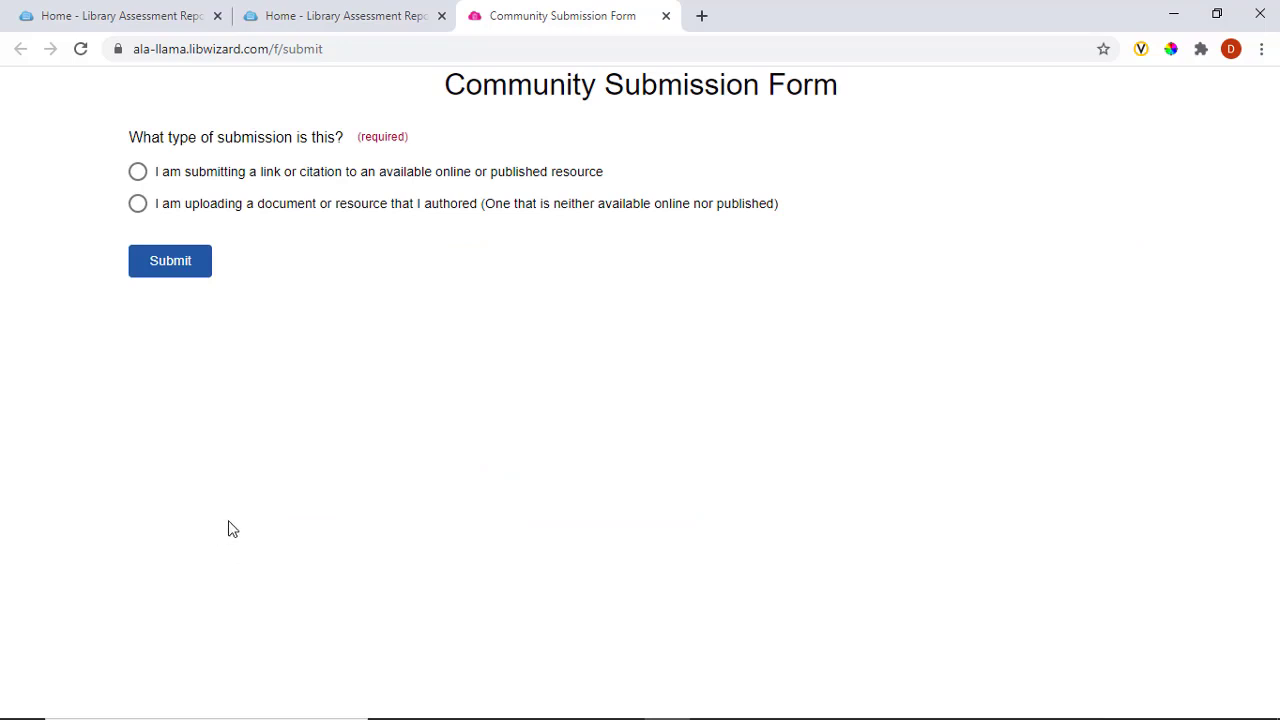
{"action": "mouse_move", "coordinate": [280, 220]}
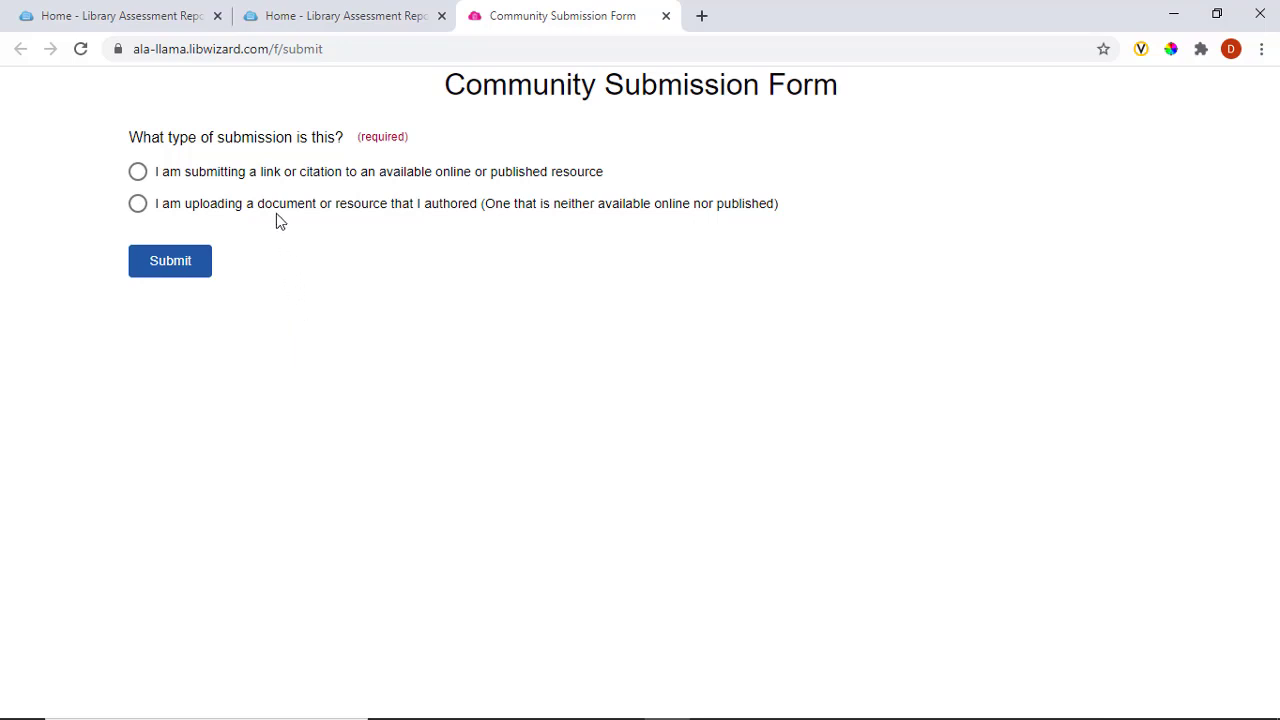
{"action": "left_click", "coordinate": [136, 172]}
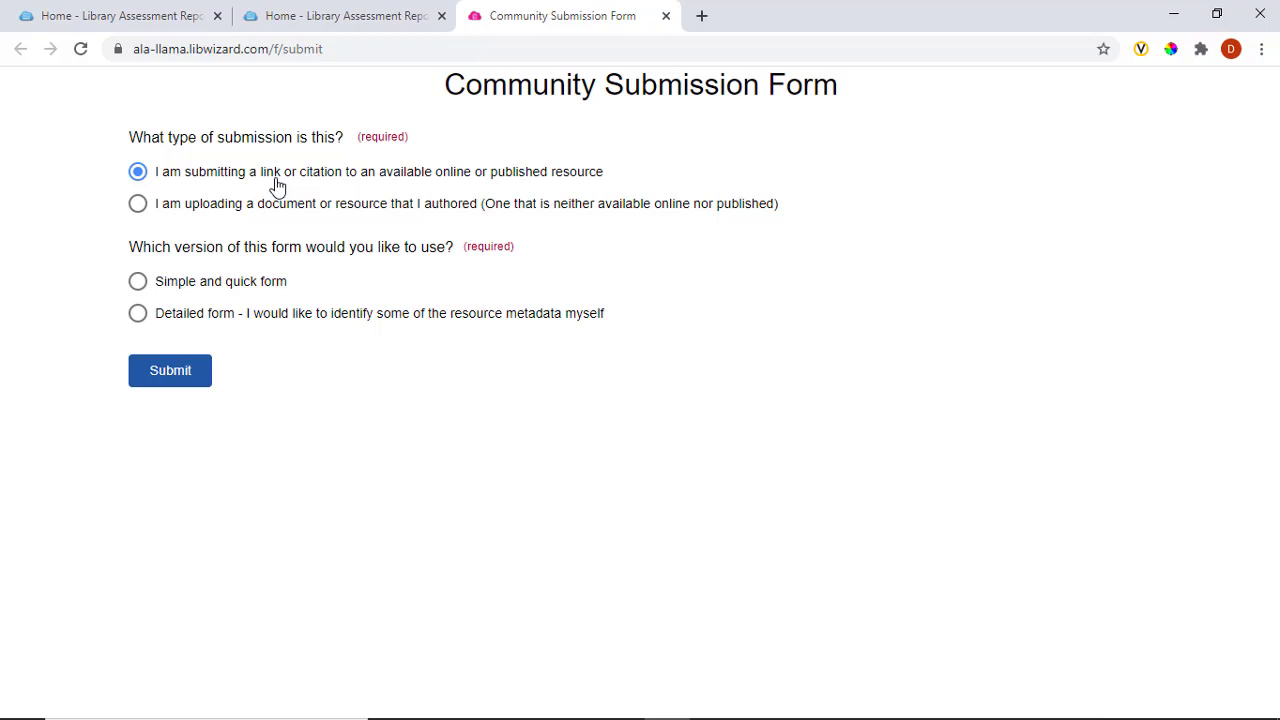
{"action": "mouse_move", "coordinate": [278, 196]}
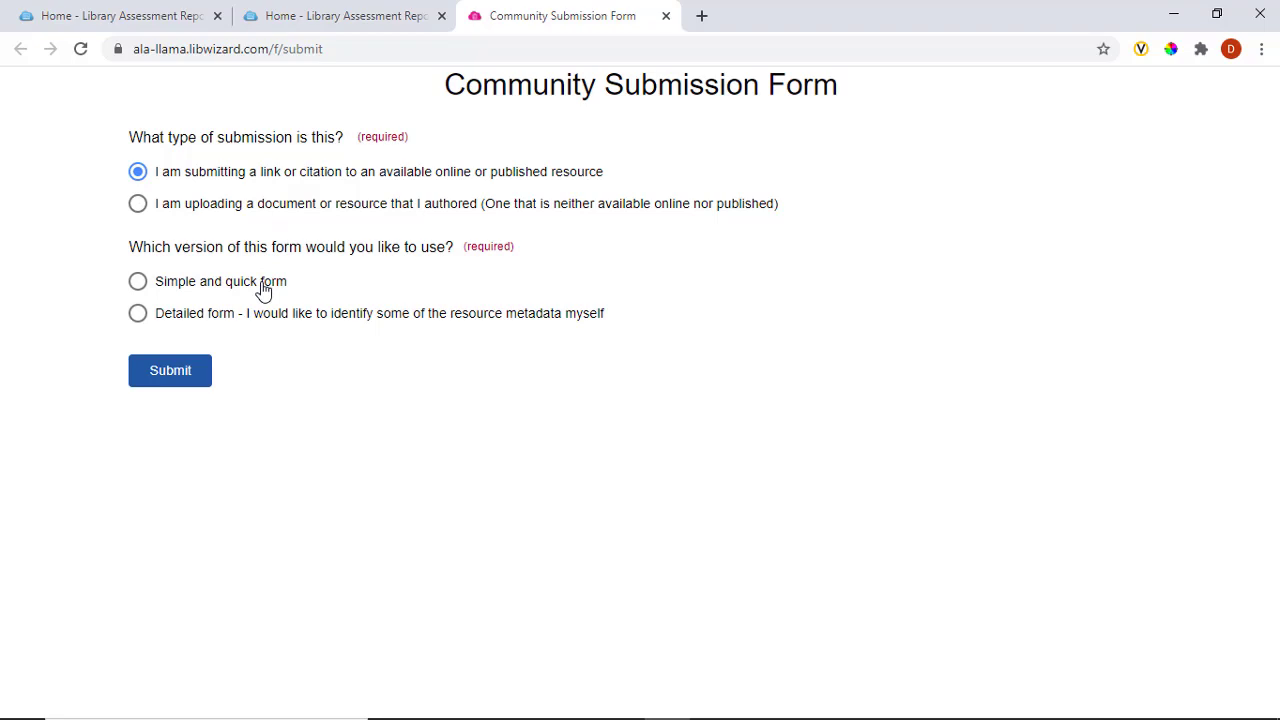
Choose the 'Simple and quick form' version, revealing the title, description, creators, date and URL fields.
{"action": "left_click", "coordinate": [136, 280]}
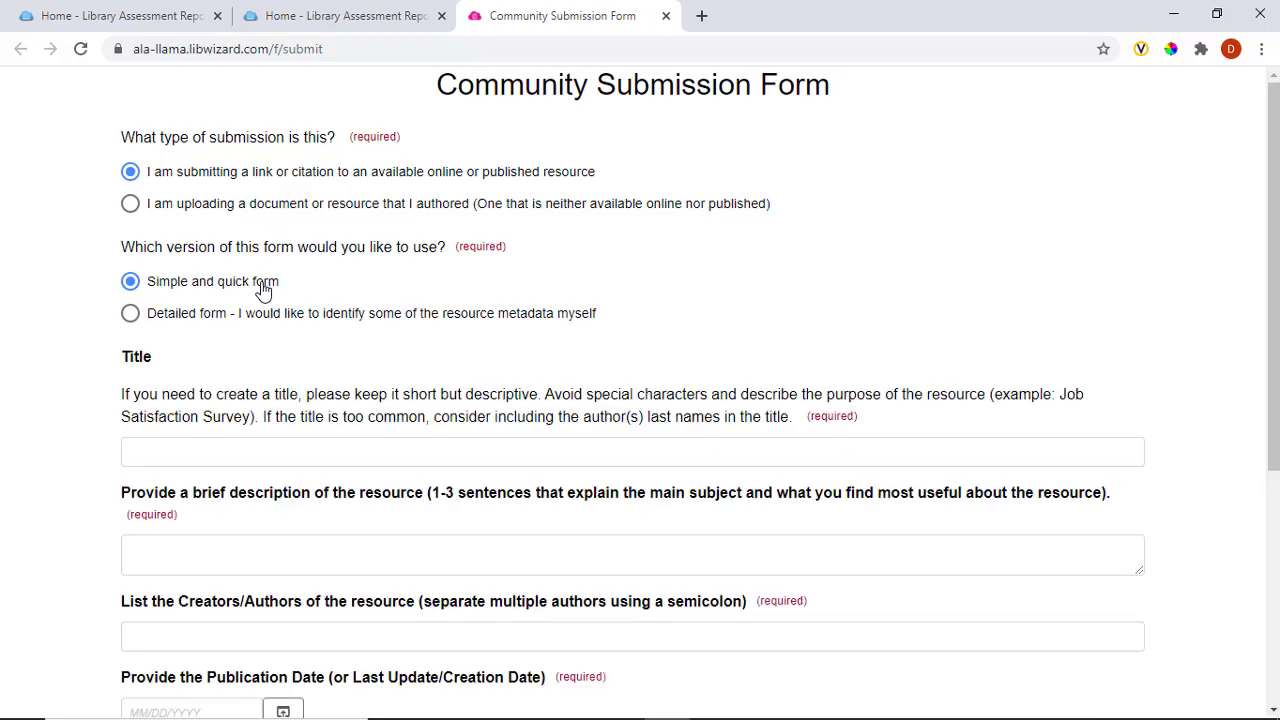
{"action": "scroll", "scroll_direction": "down", "scroll_amount": 3}
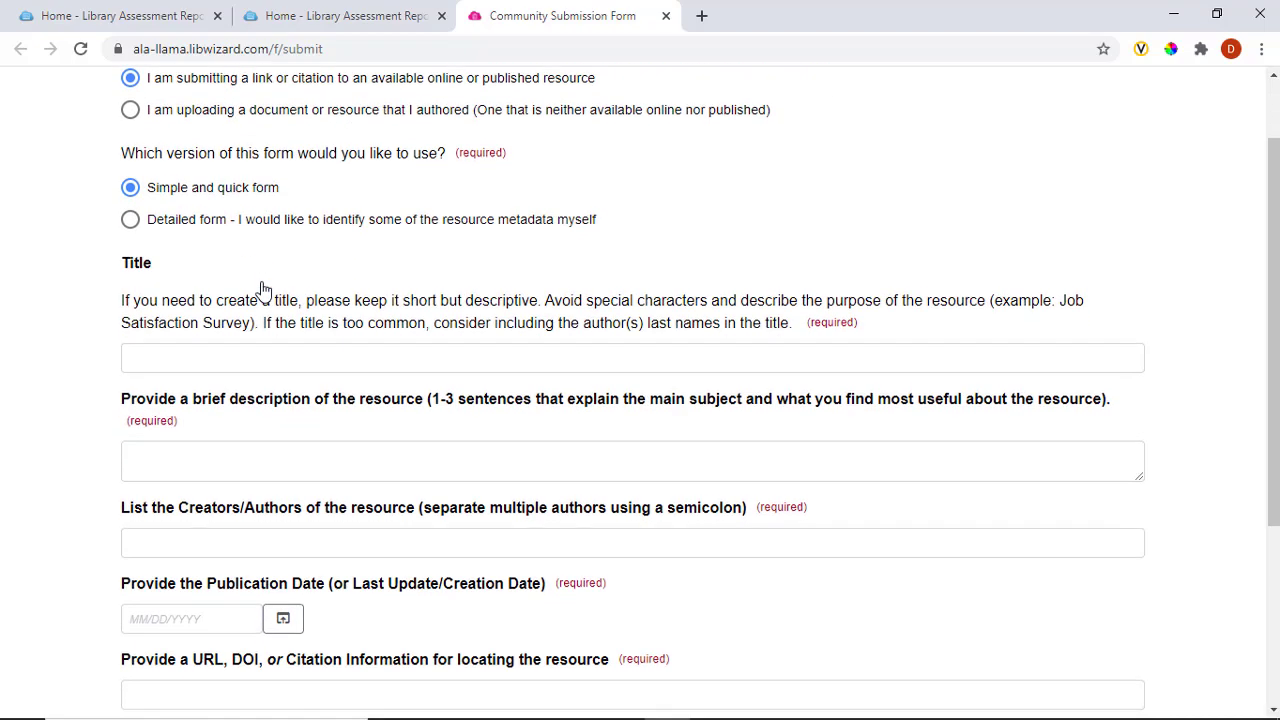
{"action": "scroll", "scroll_direction": "down", "scroll_amount": 3}
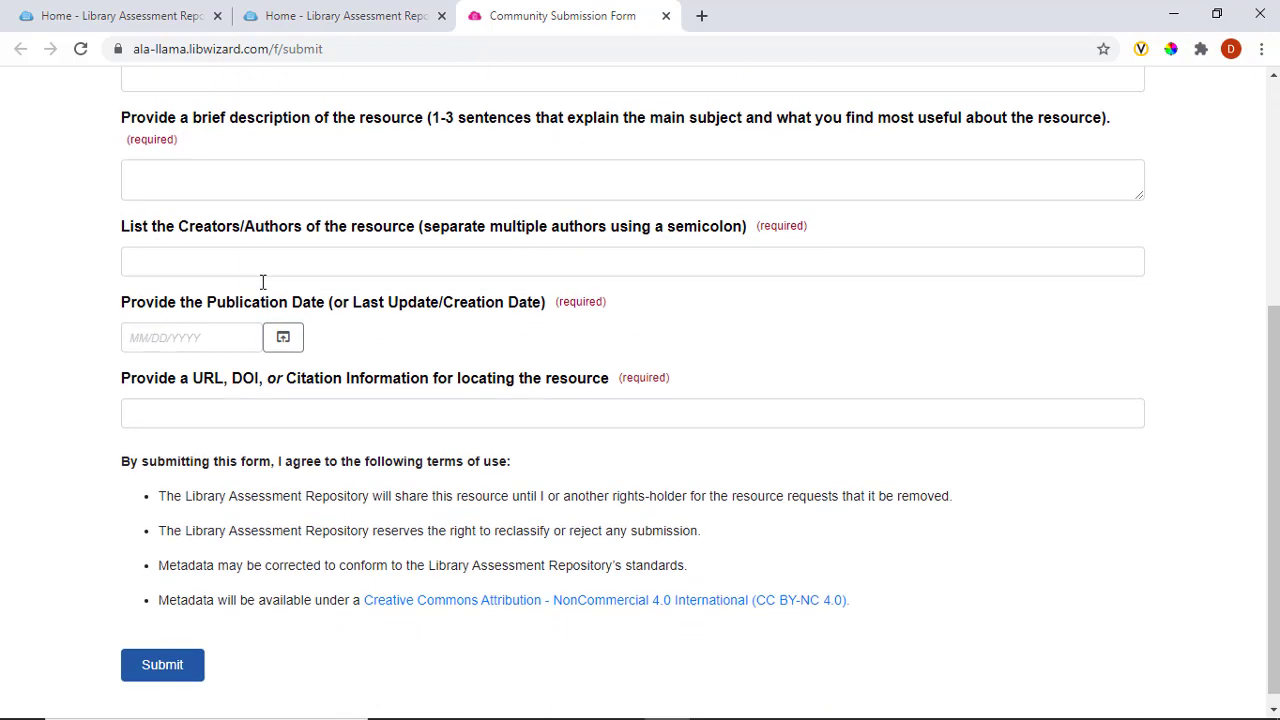
{"action": "scroll", "scroll_direction": "down", "scroll_amount": 3}
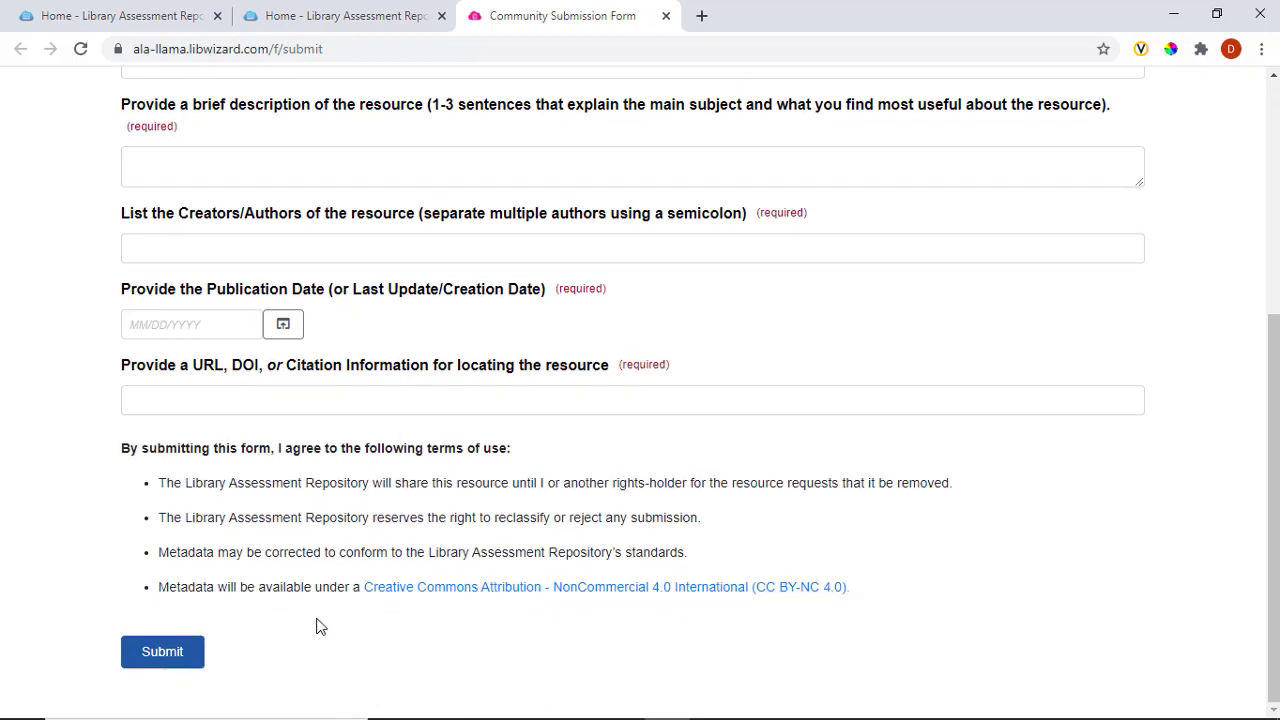